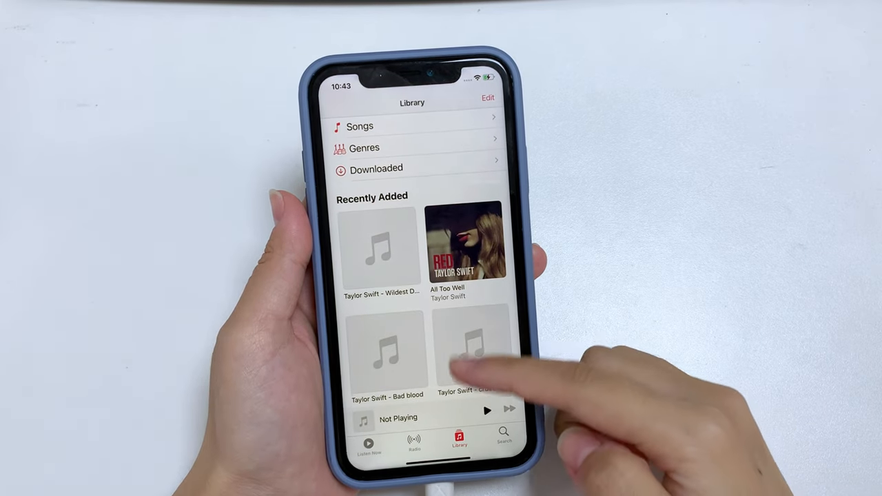
Review the AppGeeker feature overview and get the Windows download of iPhone Data Transfer
scroll("down", 3)
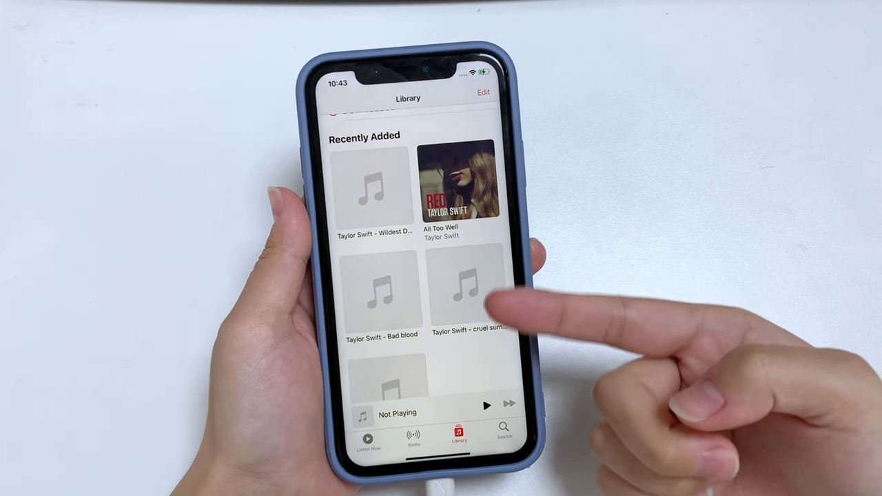
left_click(469, 290)
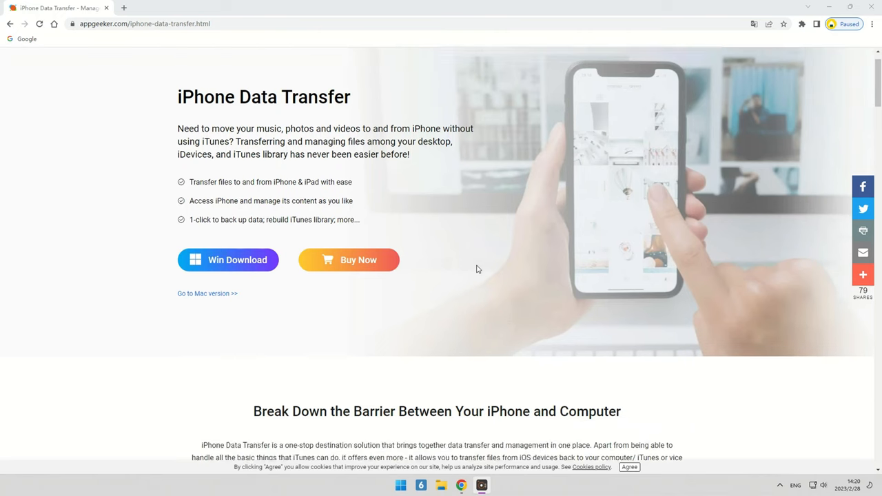
scroll("down", 3)
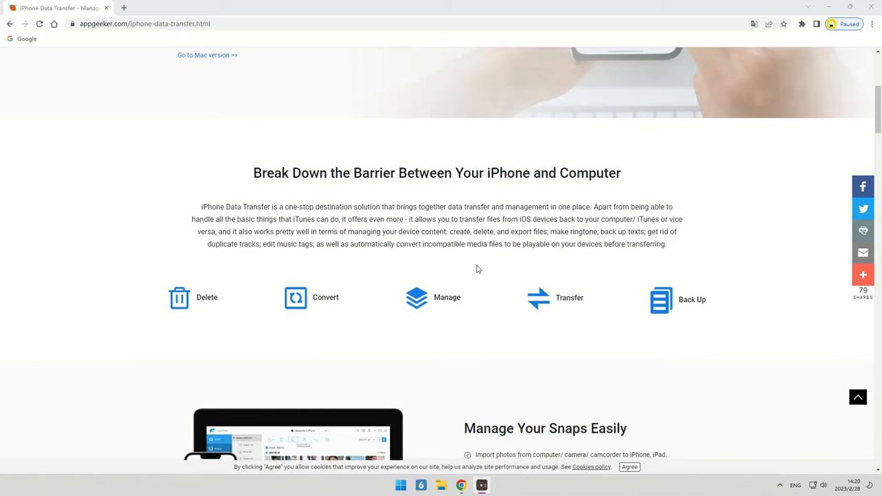
scroll("down", 3)
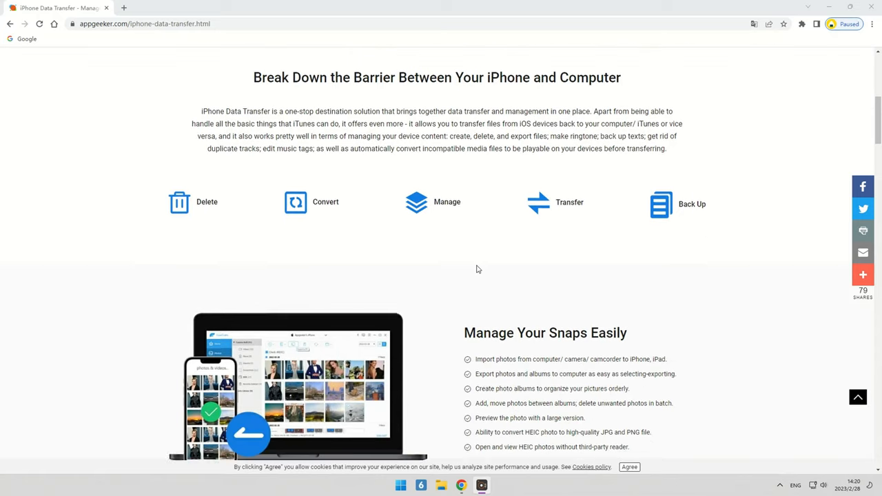
scroll("down", 3)
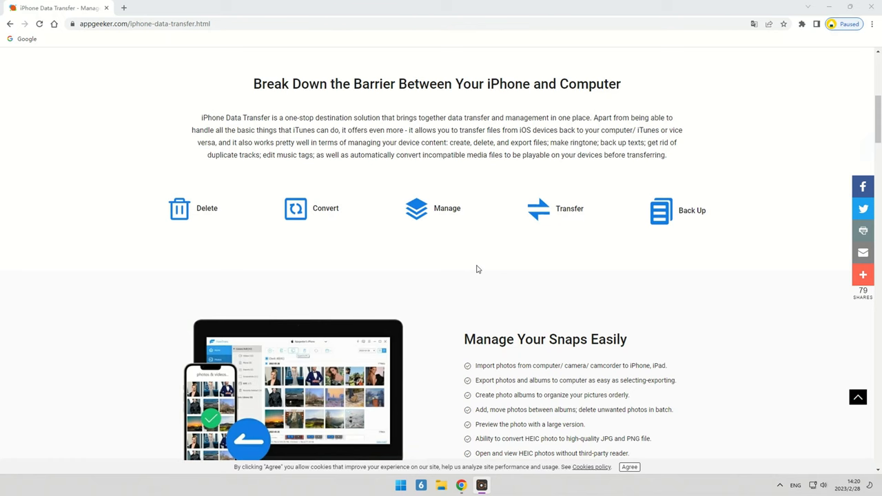
scroll("up", 3)
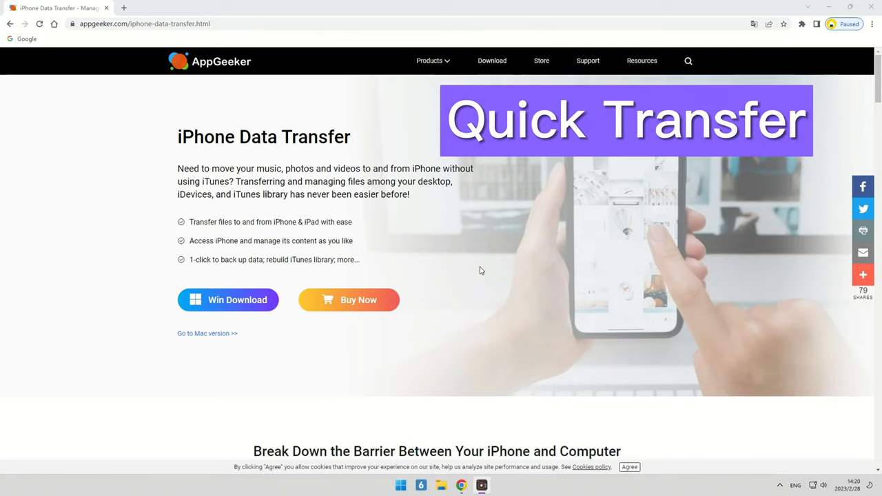
mouse_move(477, 269)
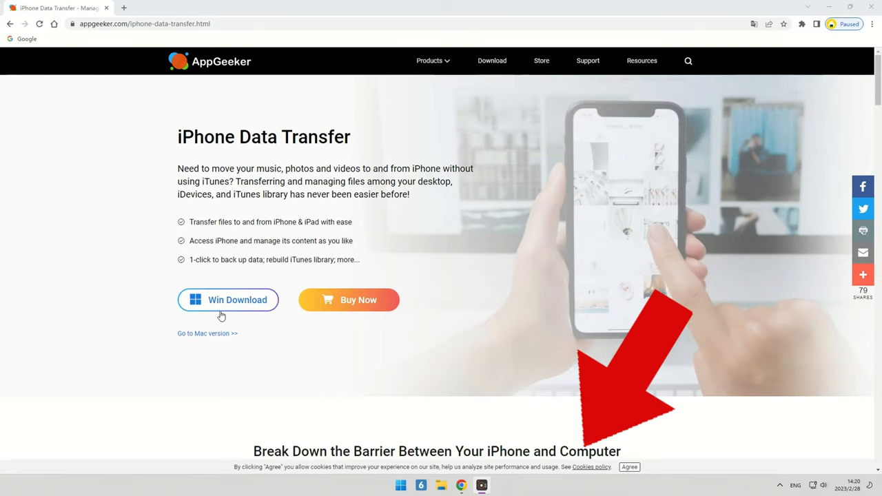
left_click(237, 301)
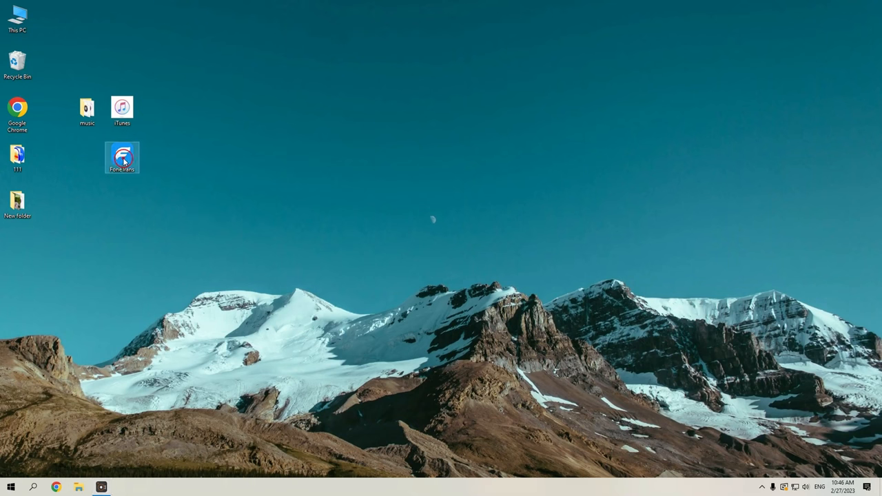
Launch FoneTrans and show the connected iPhone 11's empty Music category
double_click(122, 158)
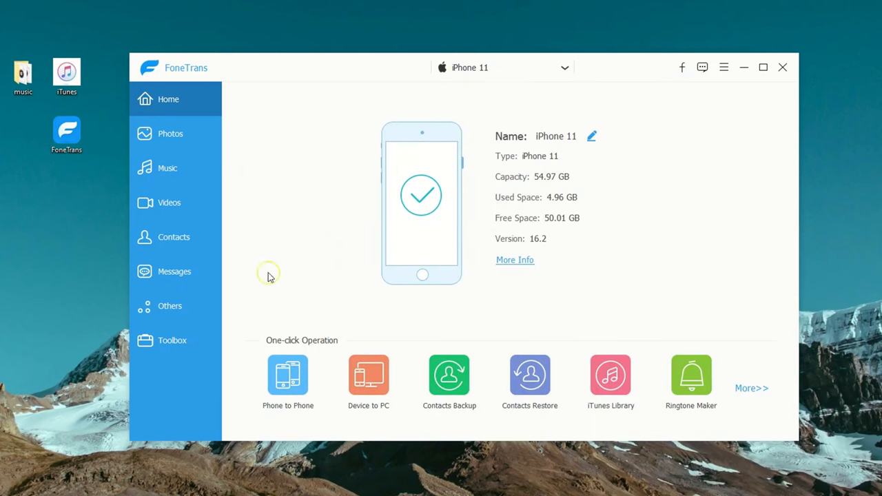
mouse_move(590, 158)
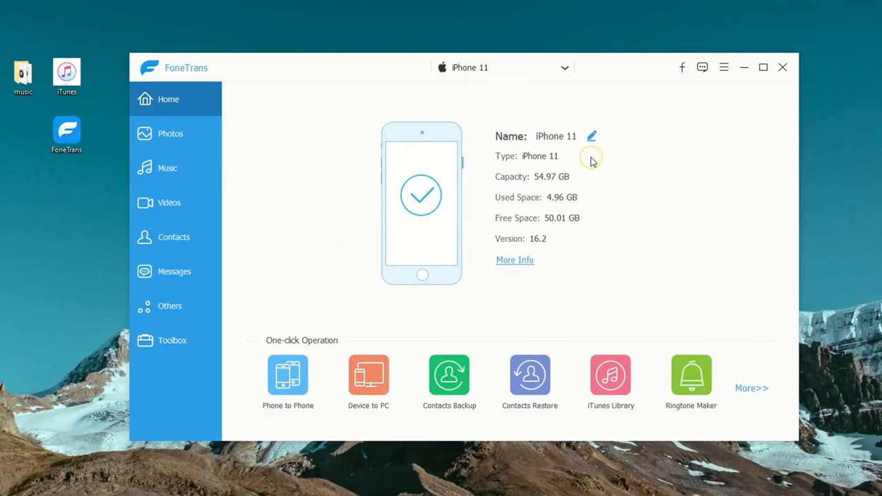
mouse_move(609, 166)
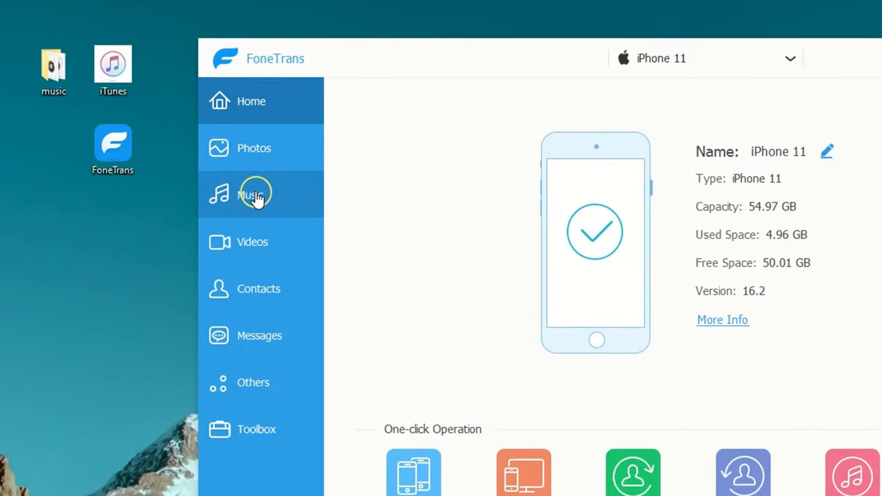
left_click(256, 194)
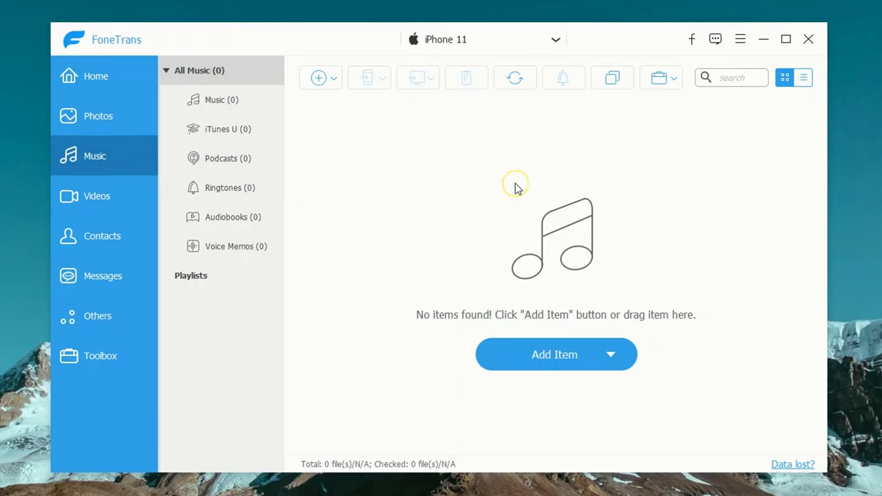
mouse_move(563, 259)
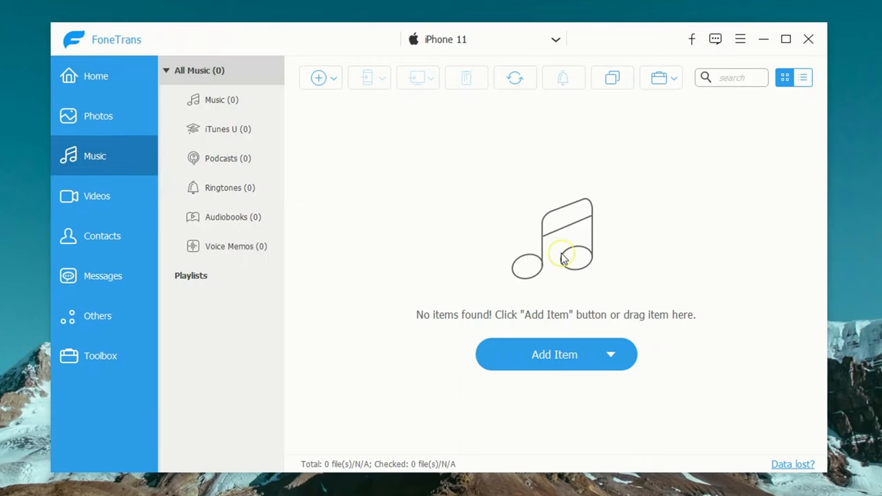
mouse_move(447, 196)
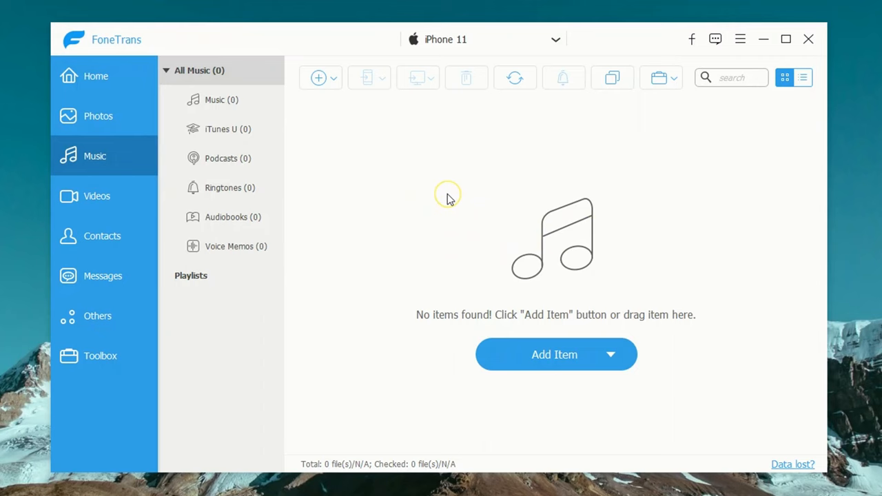
Add the Desktop music folder so the iPhone library lists the Taylor Swift tracks
left_click(319, 78)
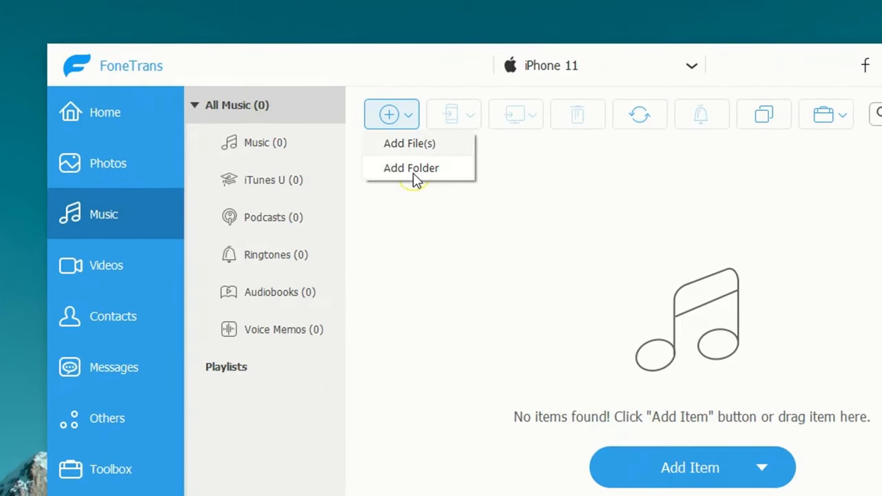
left_click(411, 168)
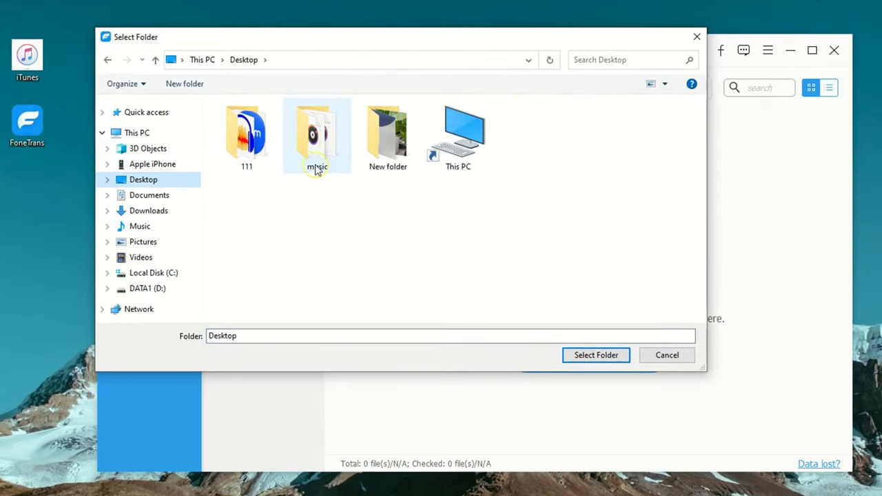
left_click(317, 135)
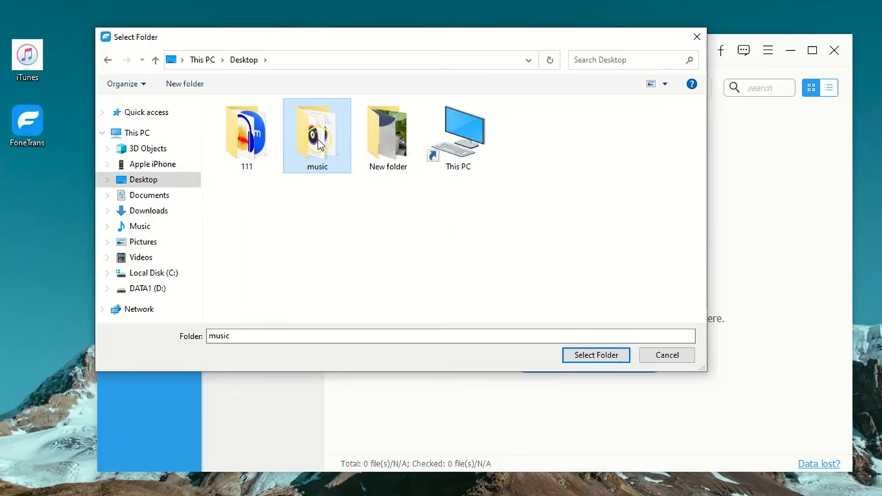
mouse_move(361, 217)
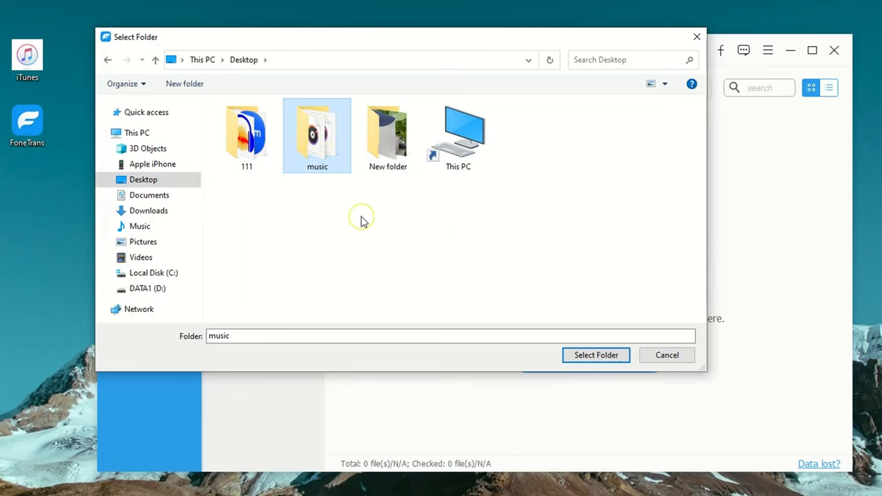
left_click(596, 356)
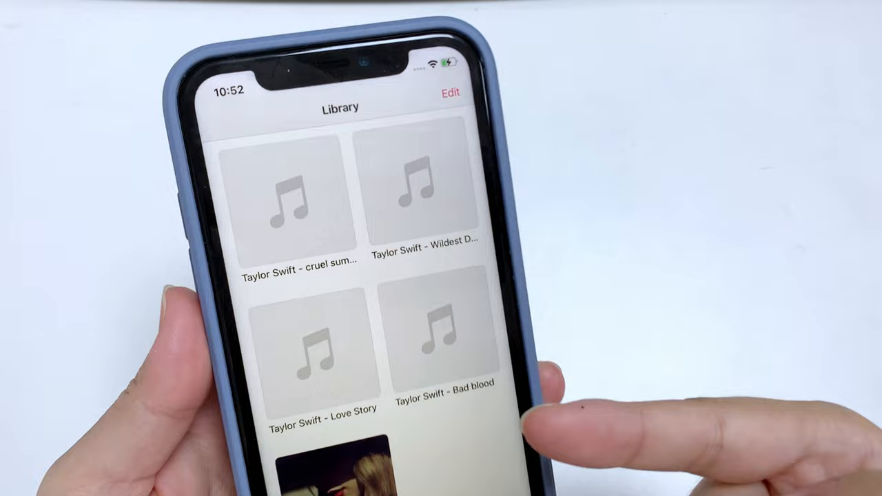
Check the recently added Taylor Swift songs and bring up the Red album page
scroll("down", 3)
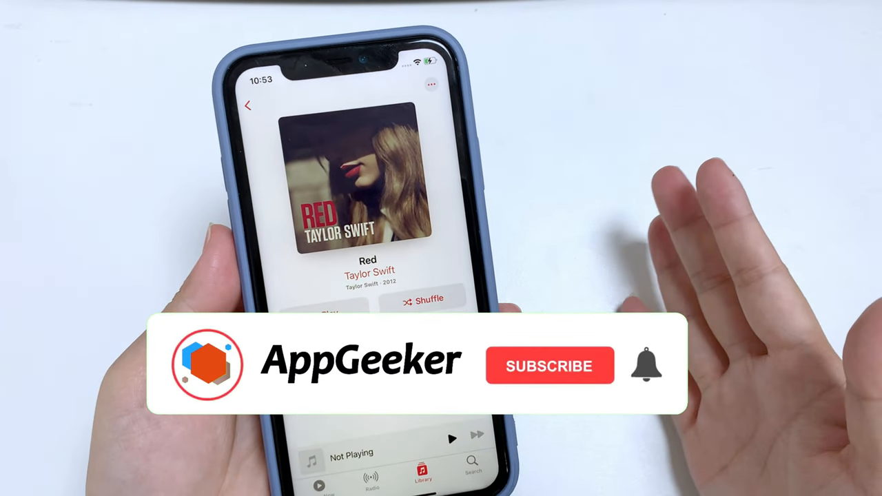
left_click(549, 367)
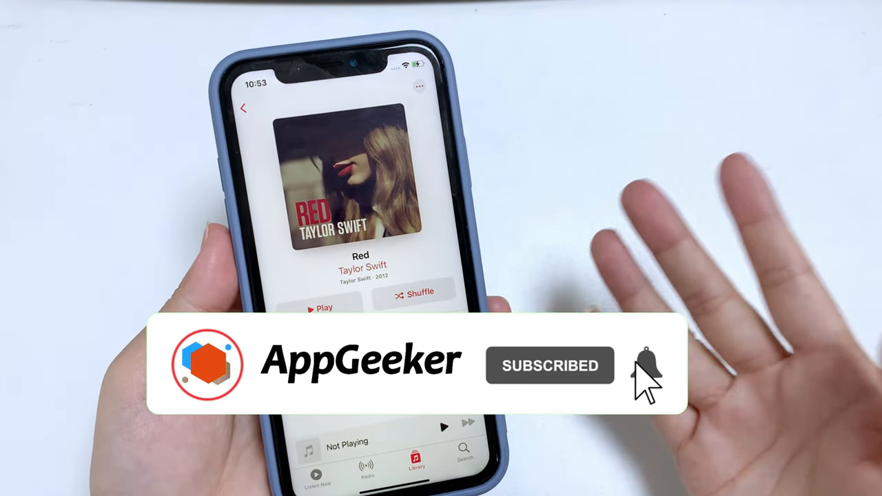
left_click(646, 365)
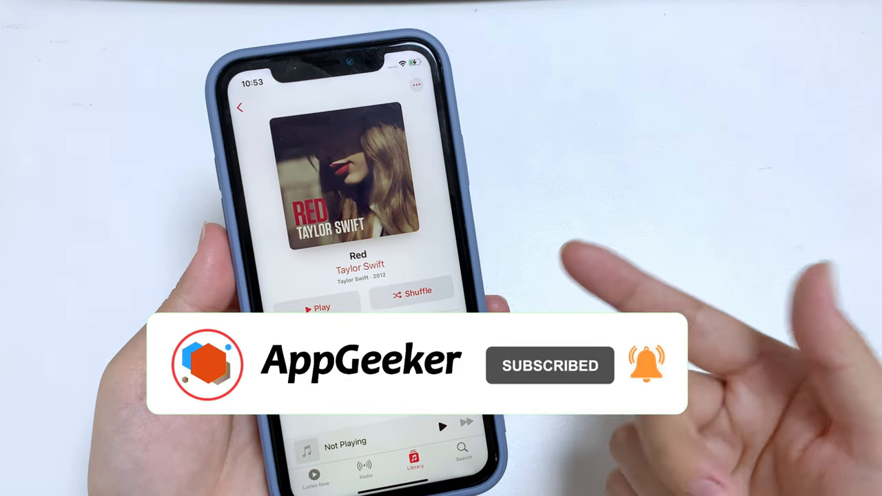